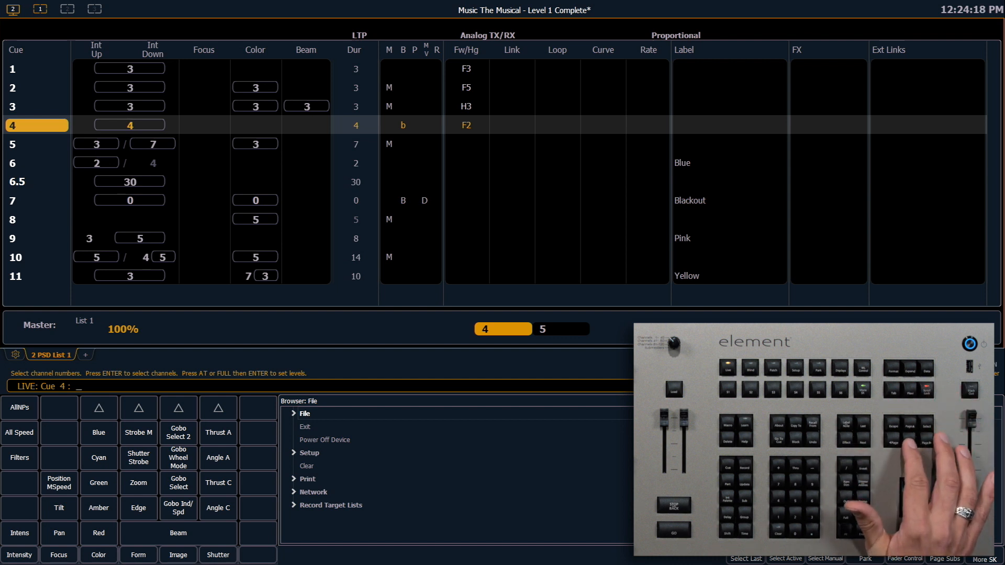
scroll(down, 3)
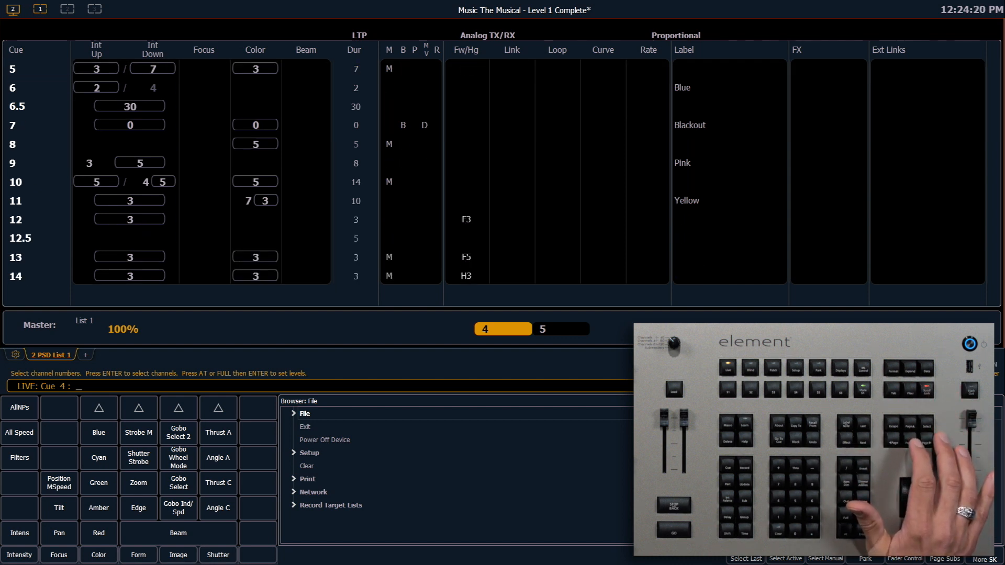